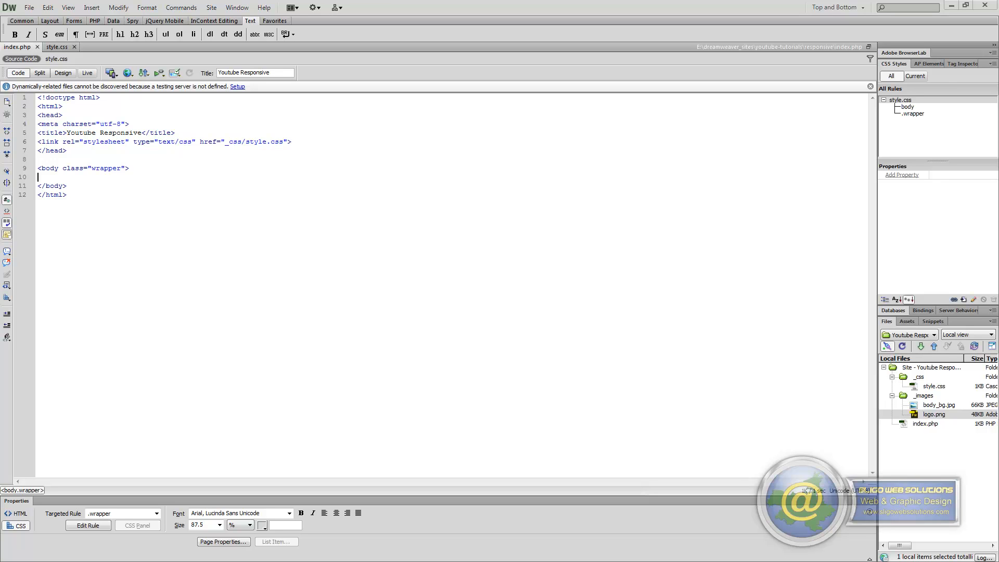
- Preview logo.png in Windows Photo Viewer from the Files panel
double_click(933, 414)
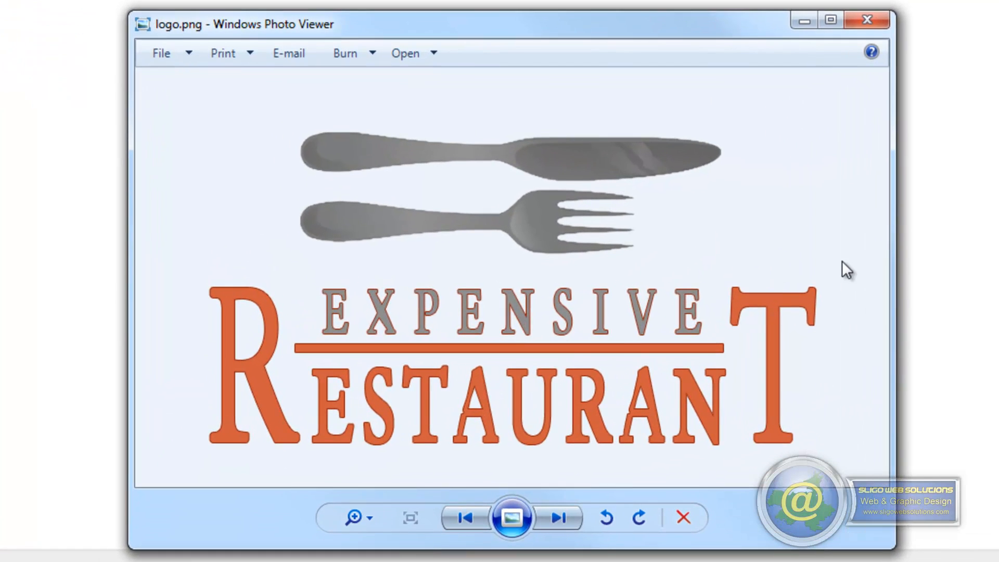
mouse_move(839, 273)
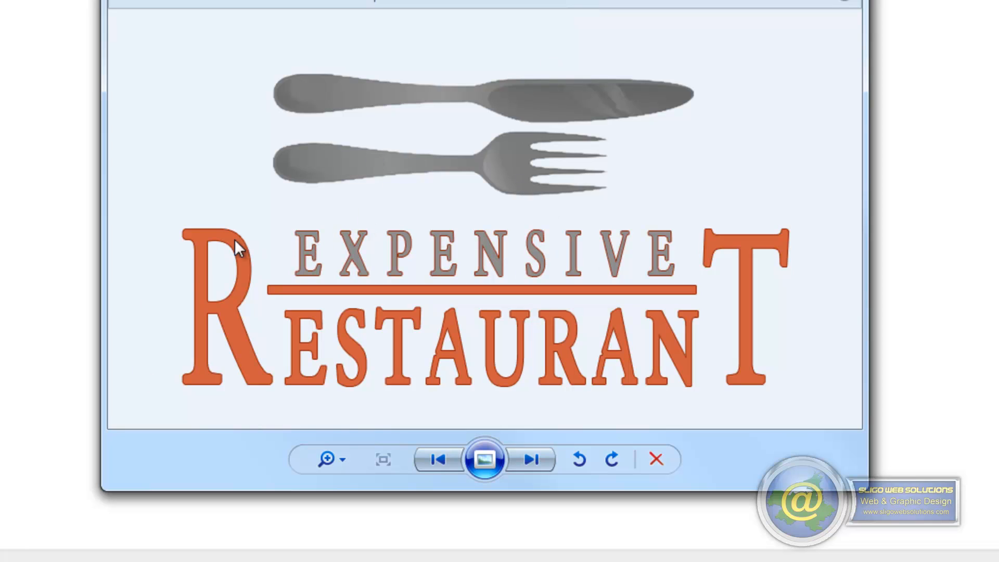
mouse_move(171, 129)
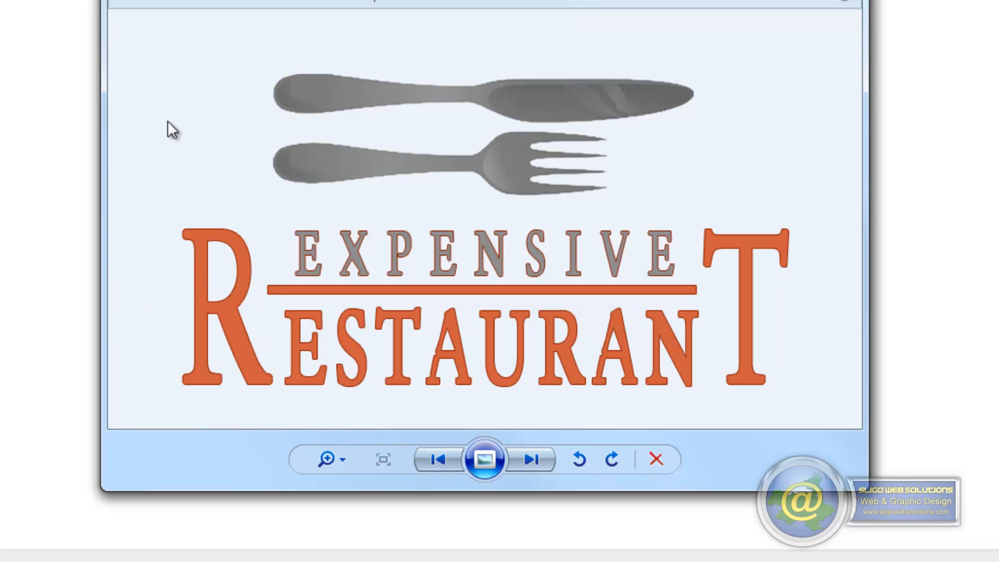
mouse_move(359, 164)
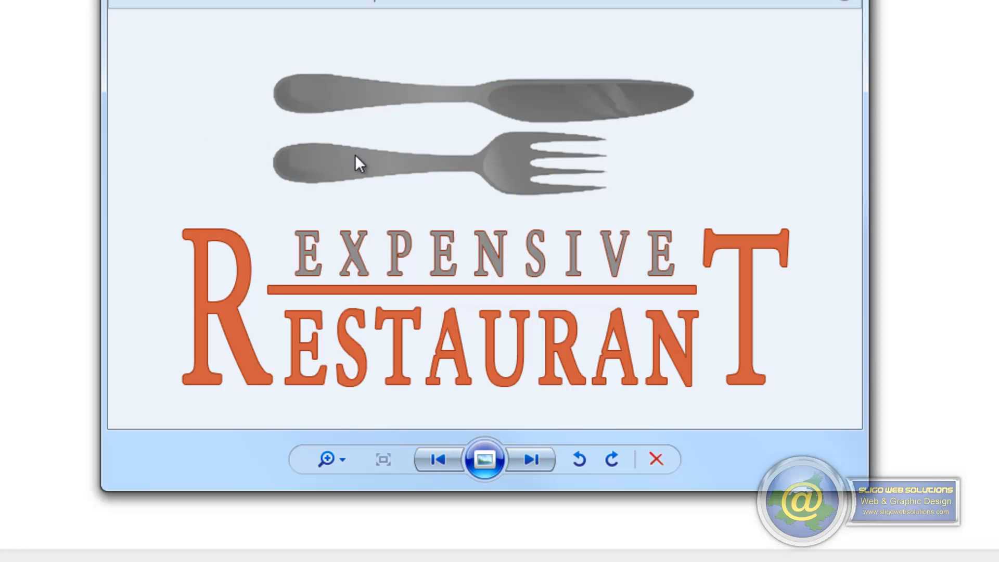
mouse_move(708, 289)
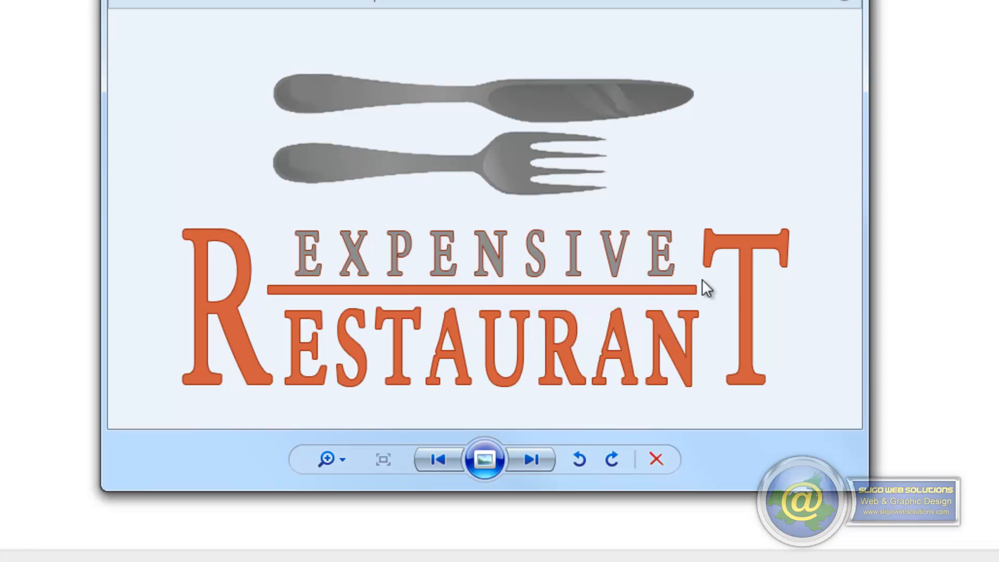
mouse_move(790, 316)
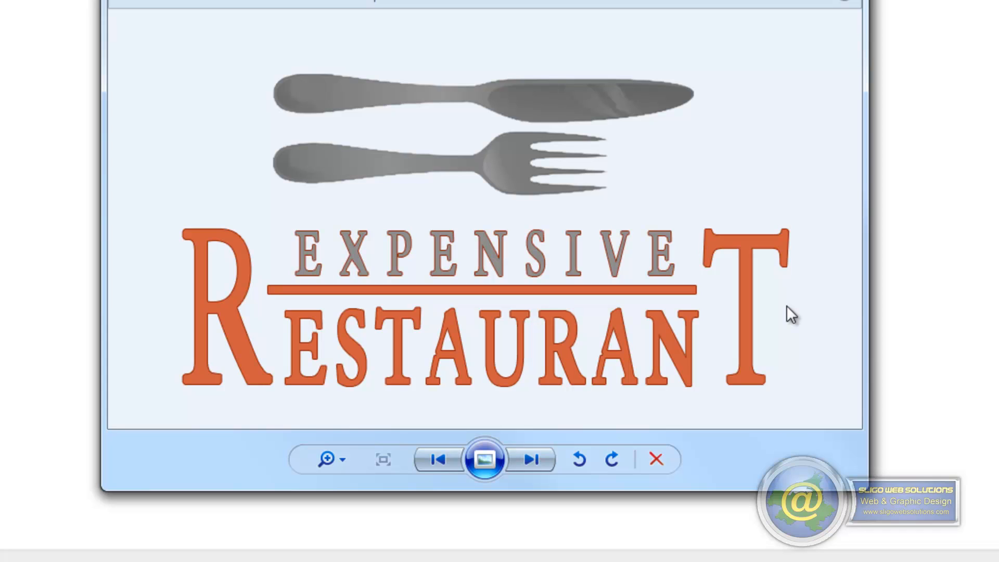
mouse_move(767, 14)
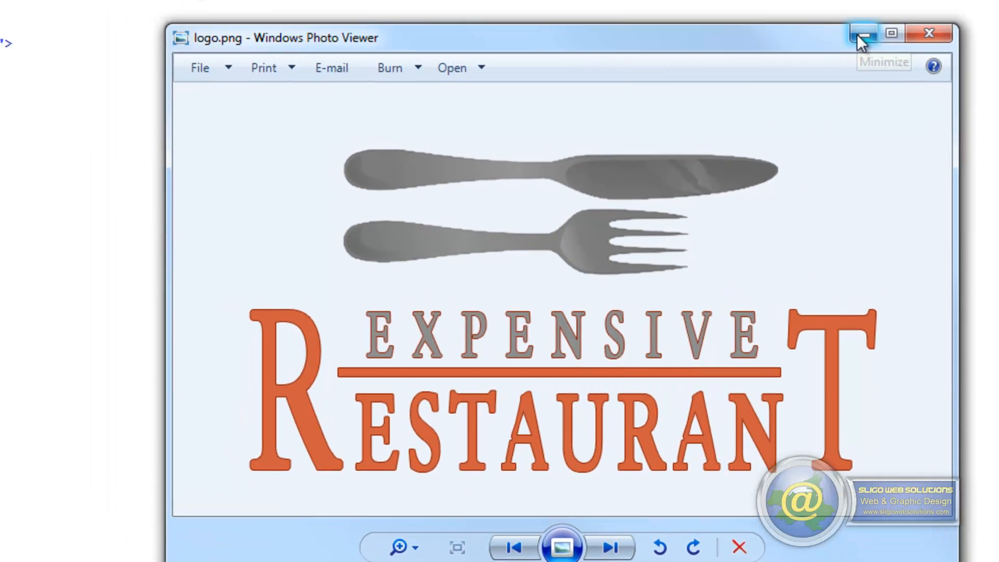
- Return to Code view and write <header class="site-header"></header> inside the body
left_click(859, 33)
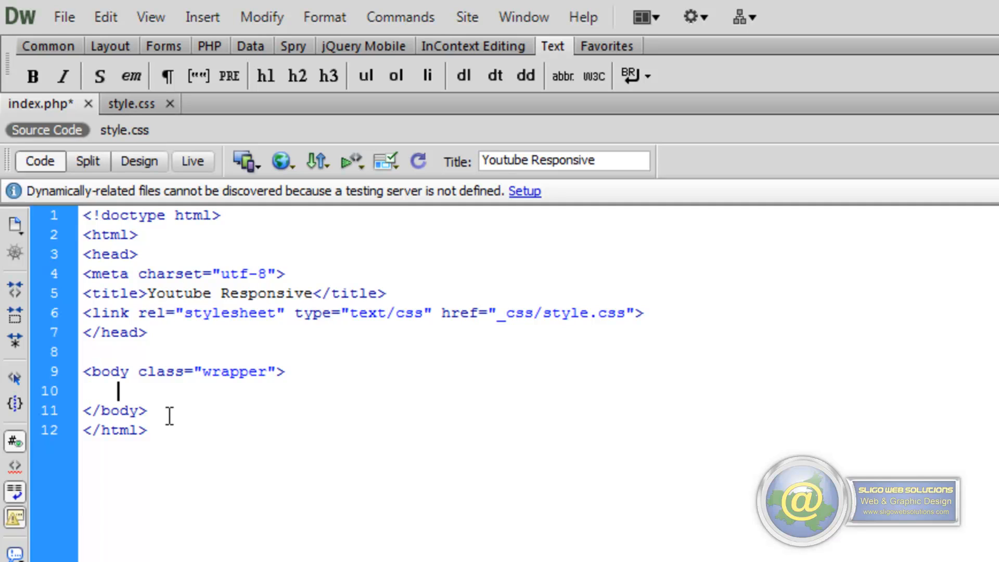
type("<")
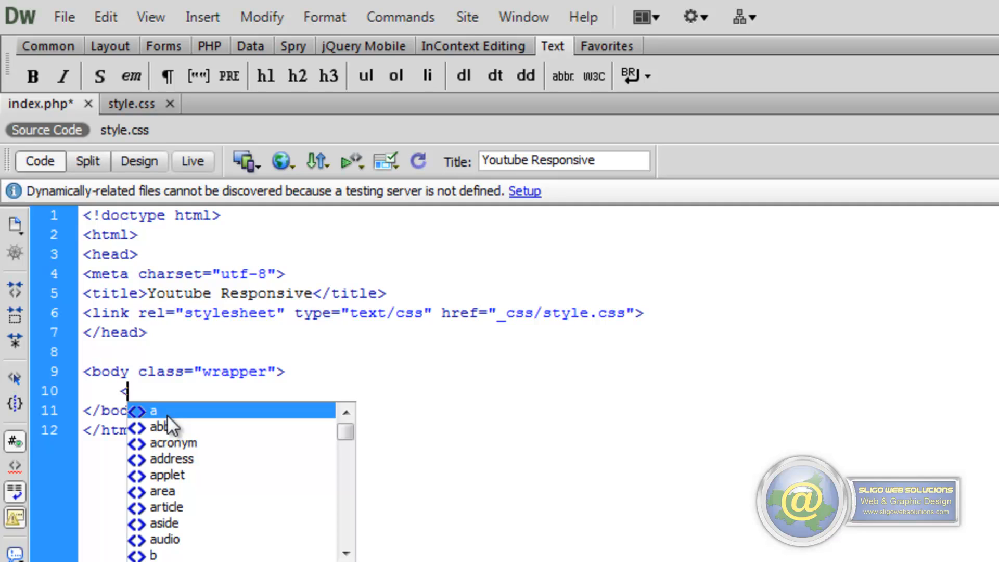
type("header")
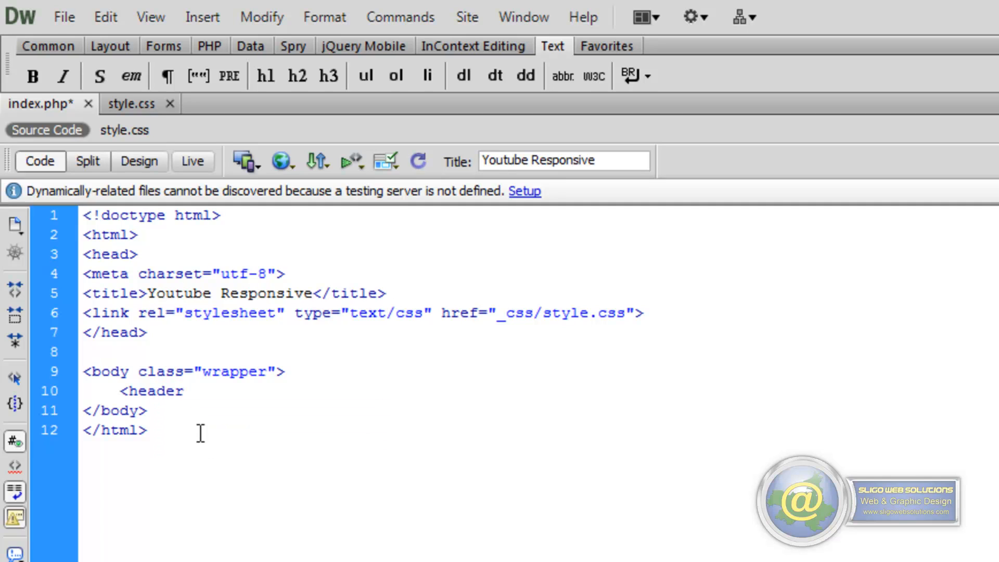
type("></header>")
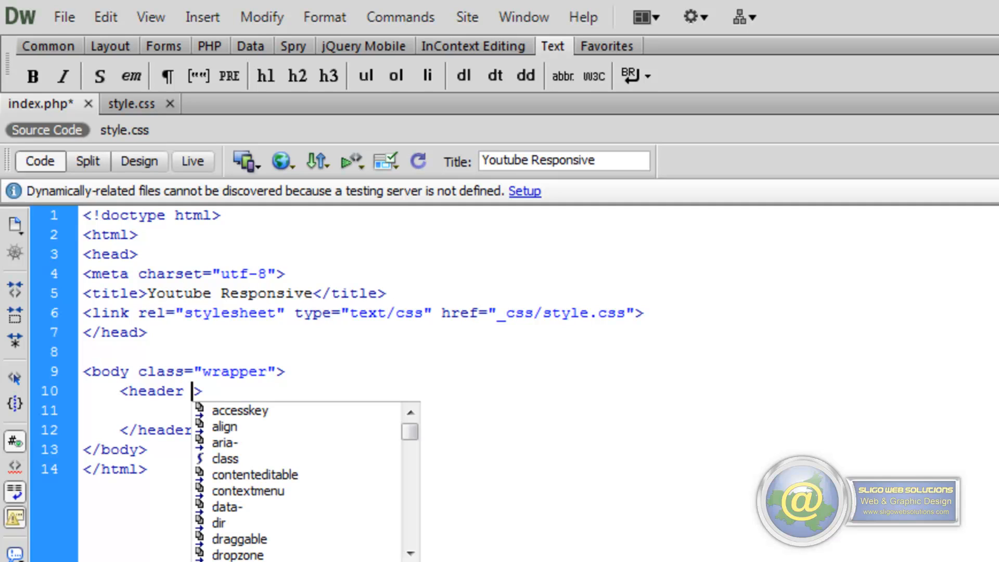
type("class")
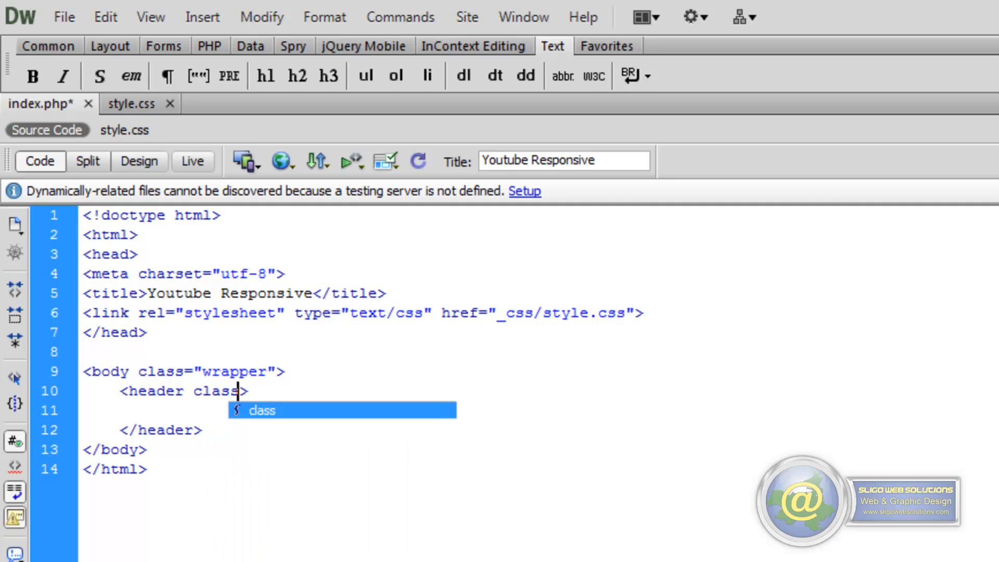
type("=\"")
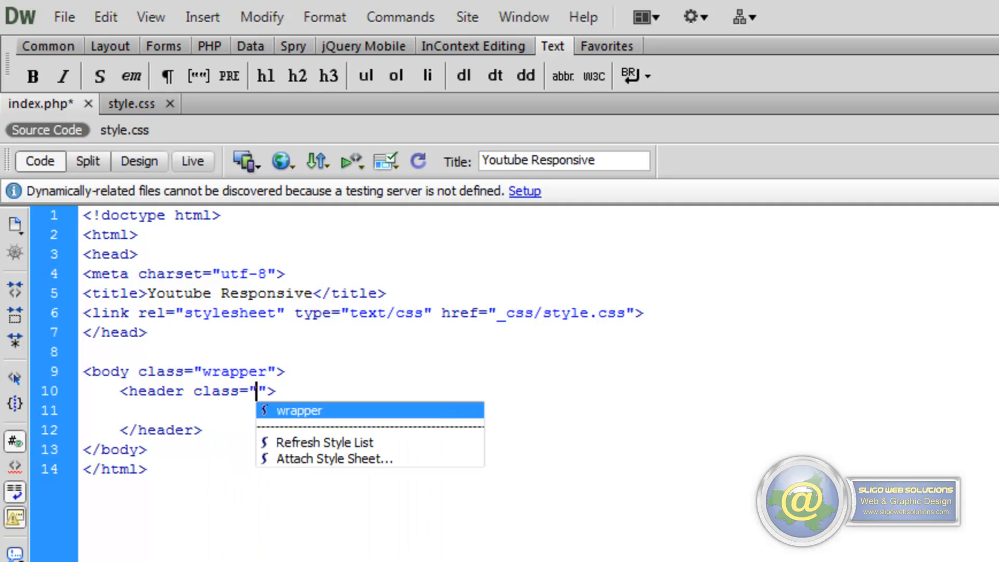
type("site")
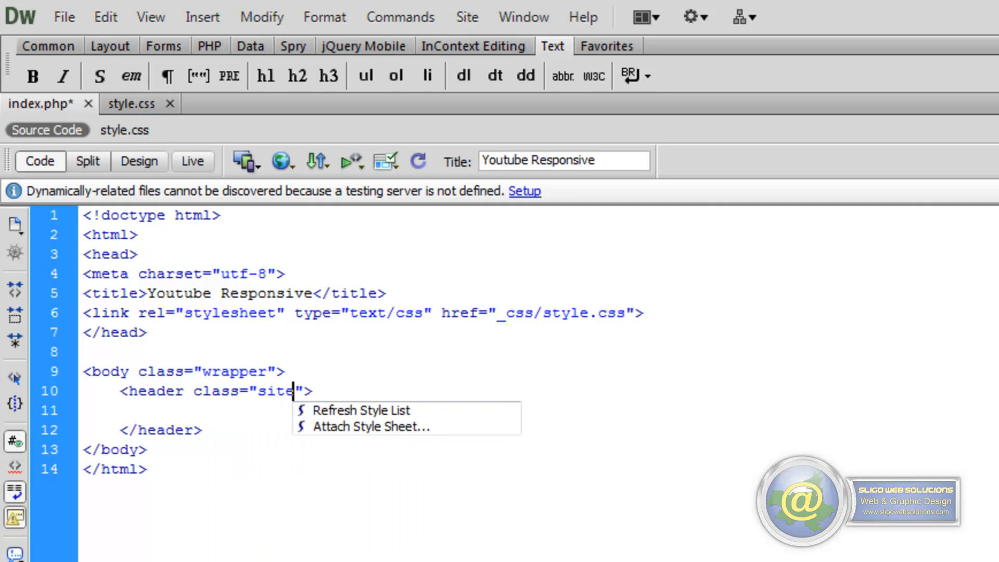
type("-header")
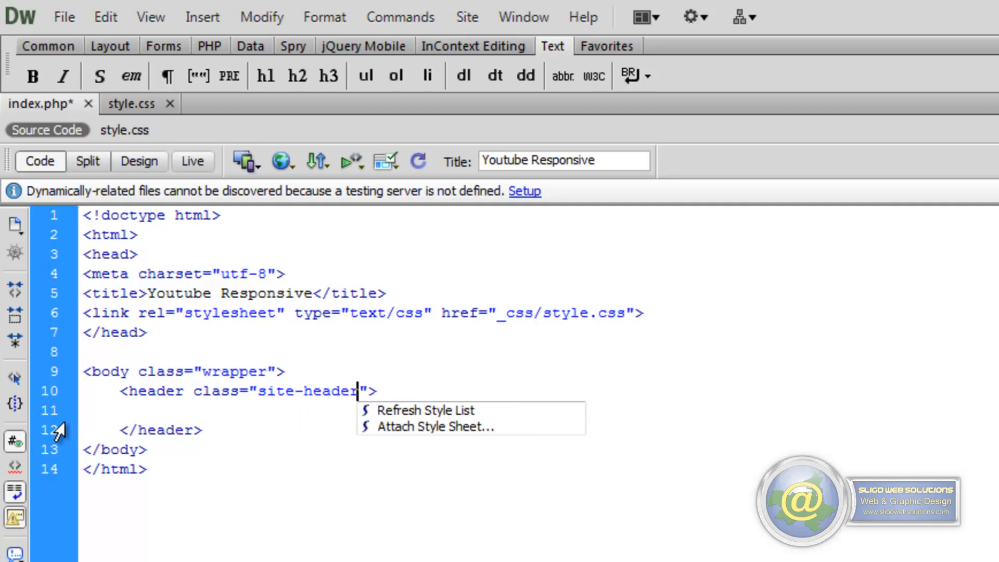
- Inside the header, start an img tag with src="_images/logo.png"
left_click(168, 410)
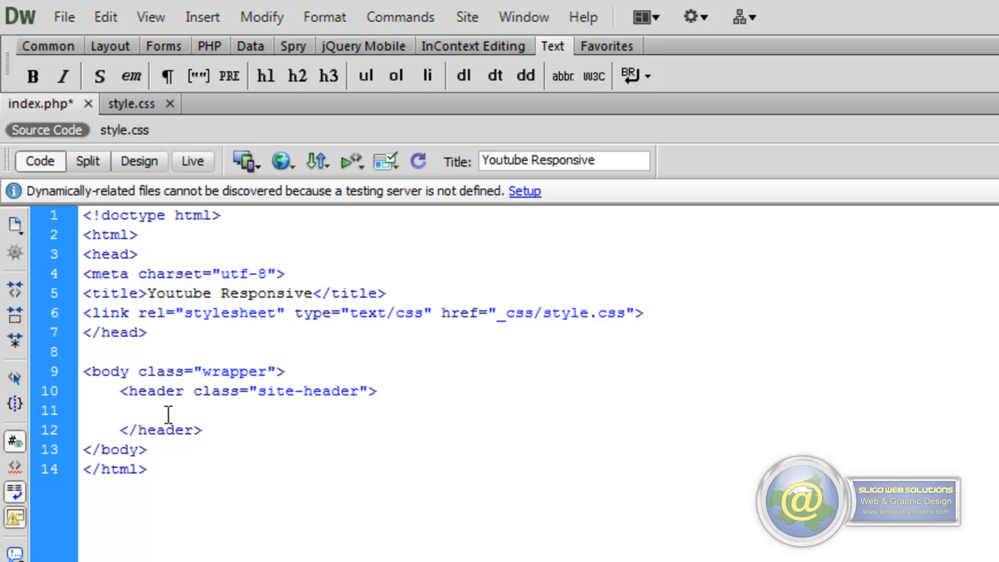
left_click(167, 411)
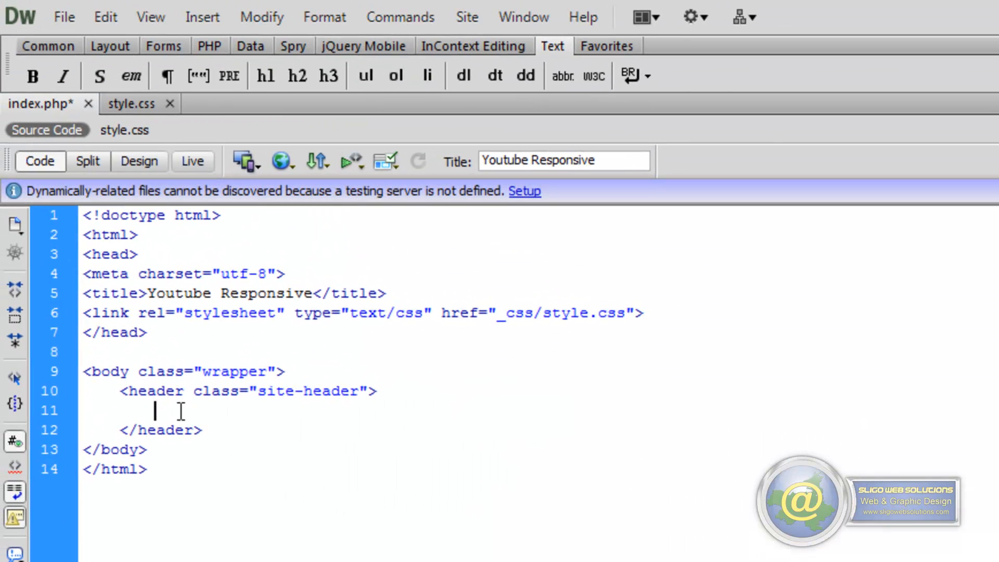
type("<")
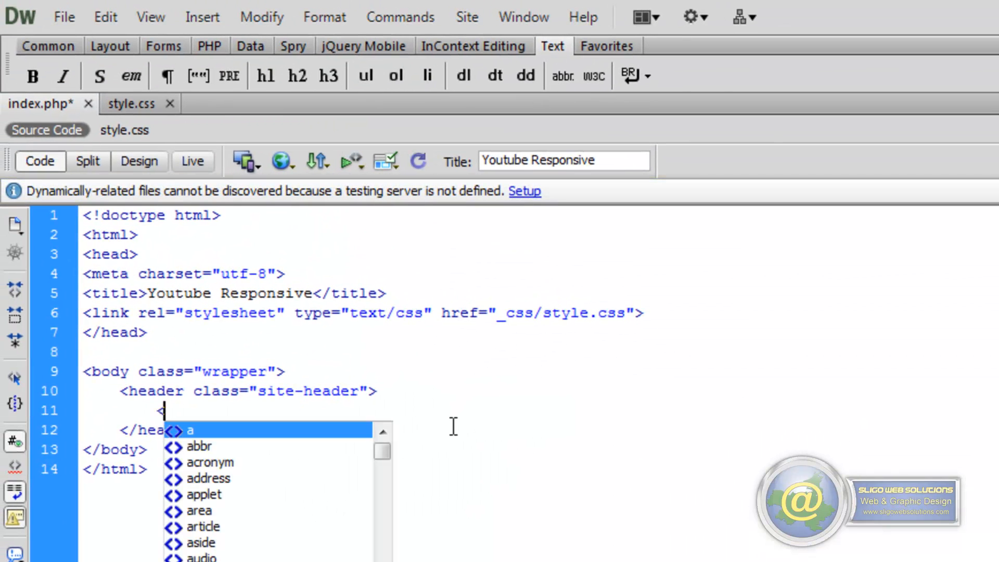
type("img")
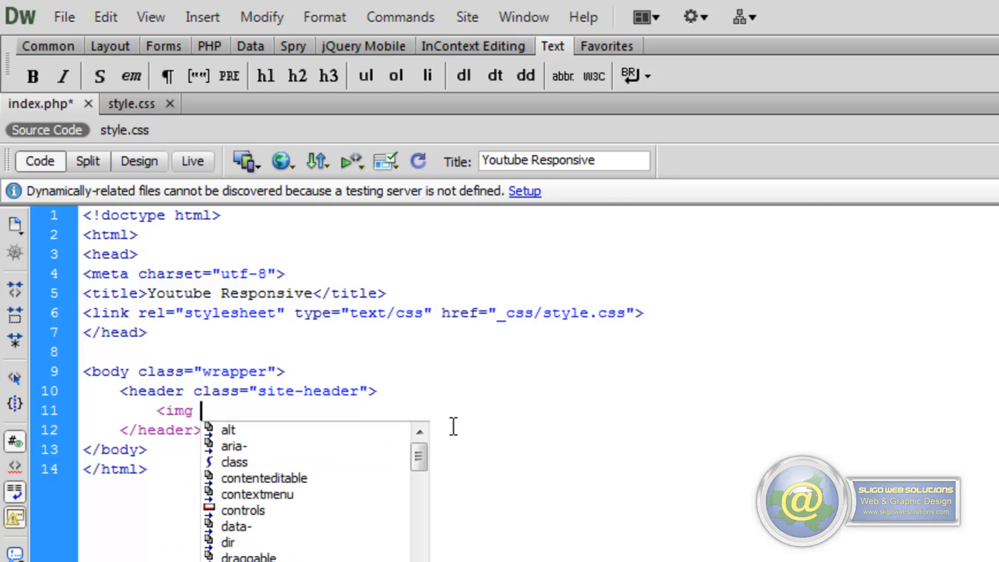
type("src=\"")
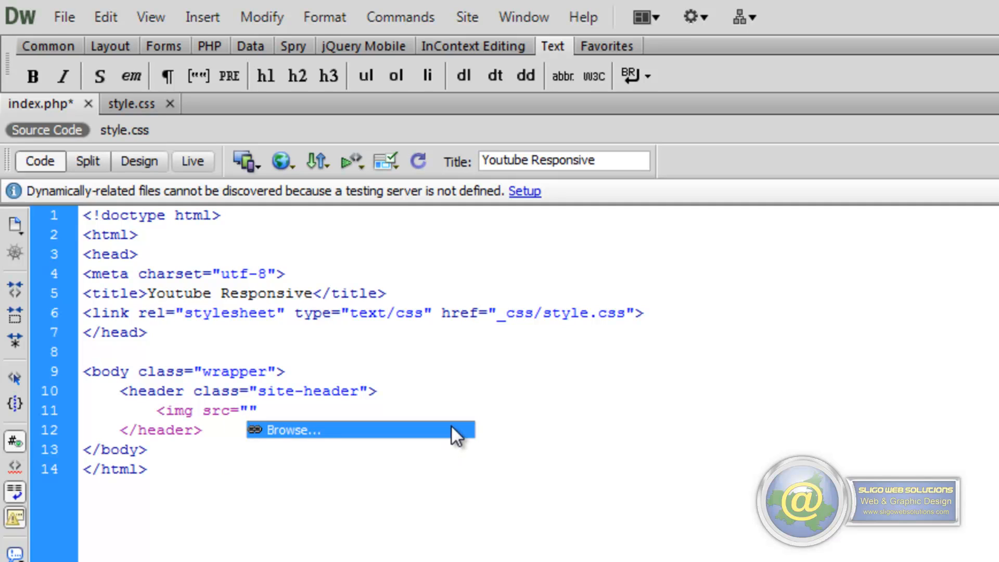
type("_images/l")
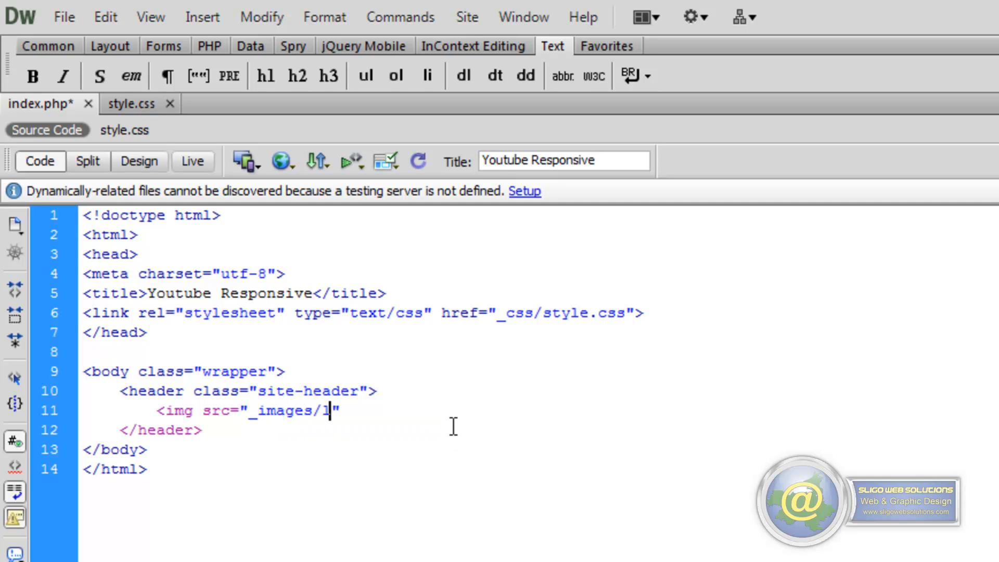
type("og")
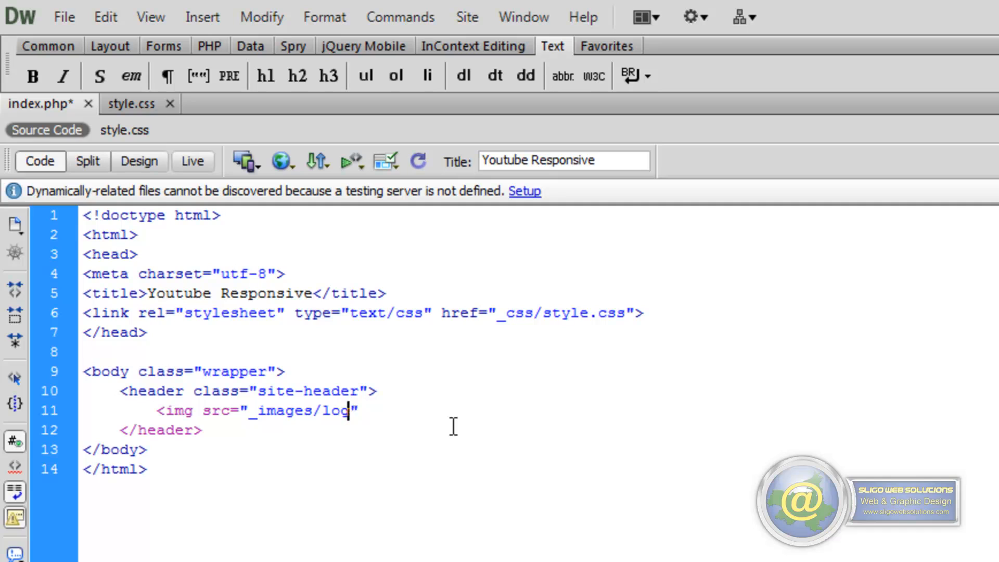
type("o.png")
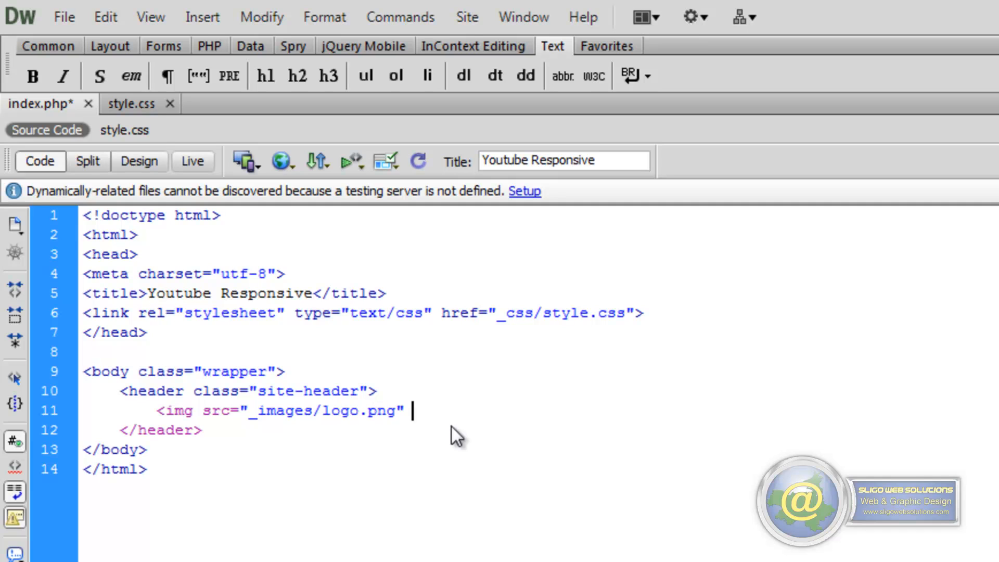
- Give the img tag alt="Logo" and title="Logo" and self-close it with />
type("alt=\"")
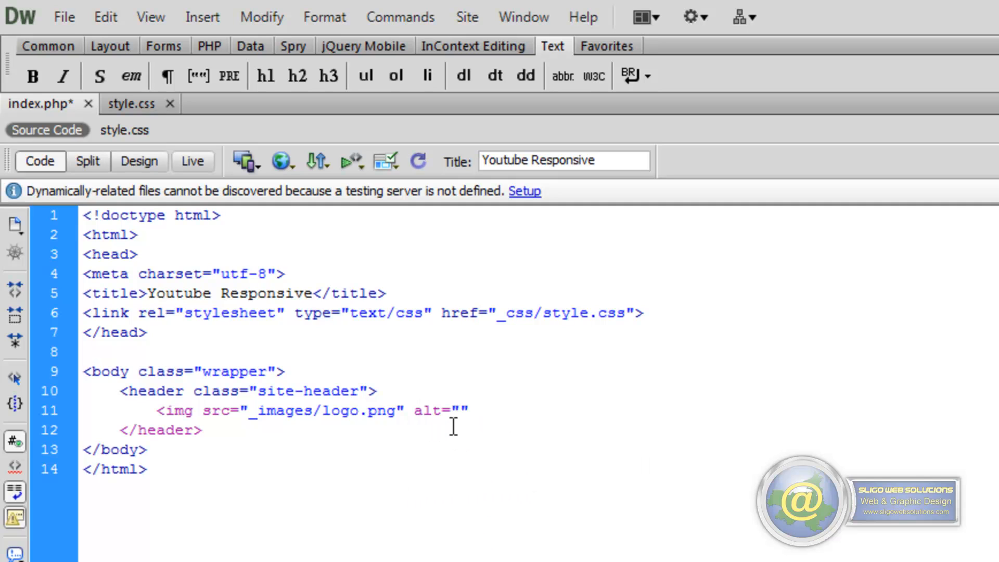
left_click(460, 412)
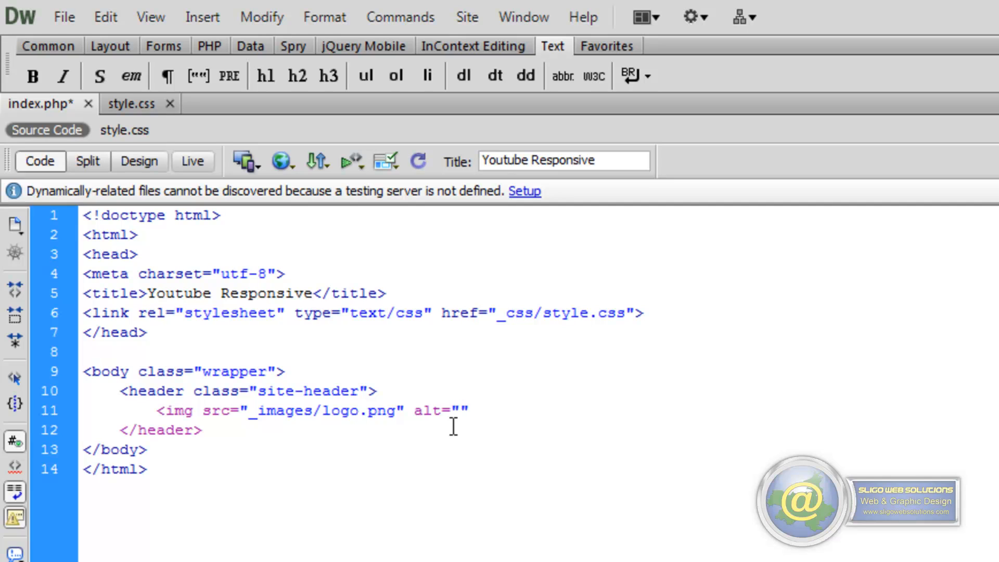
left_click(458, 410)
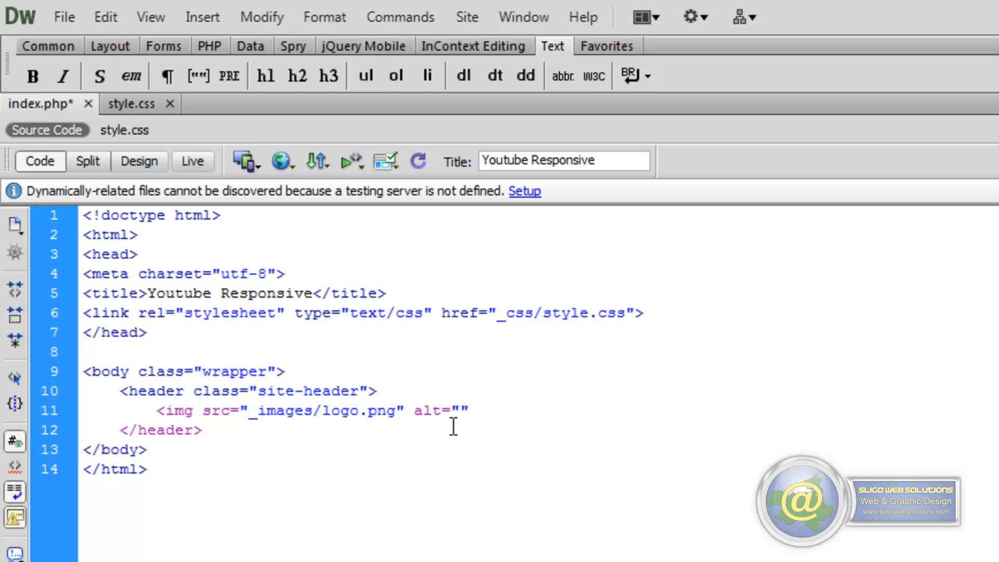
type("Logo")
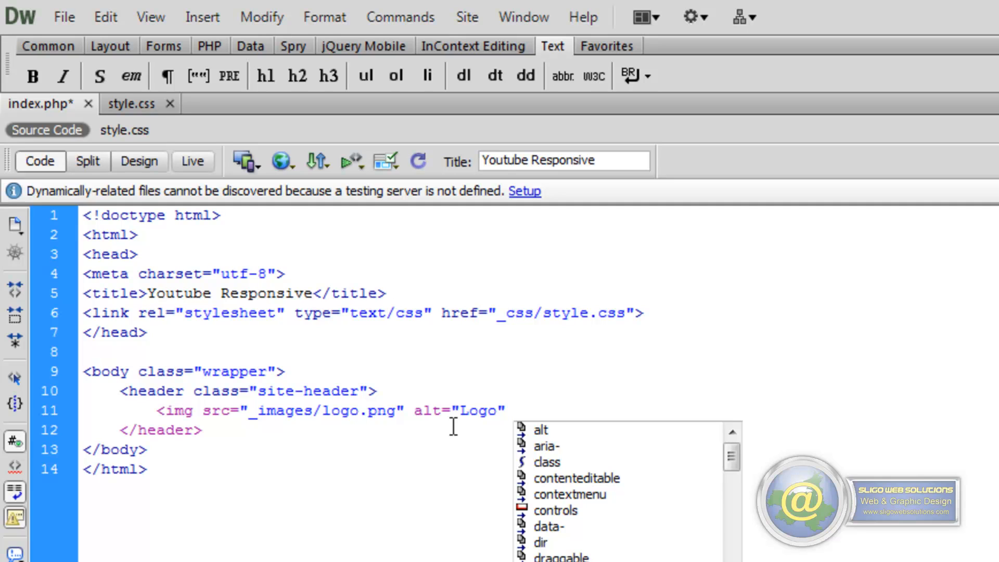
type("title=\"")
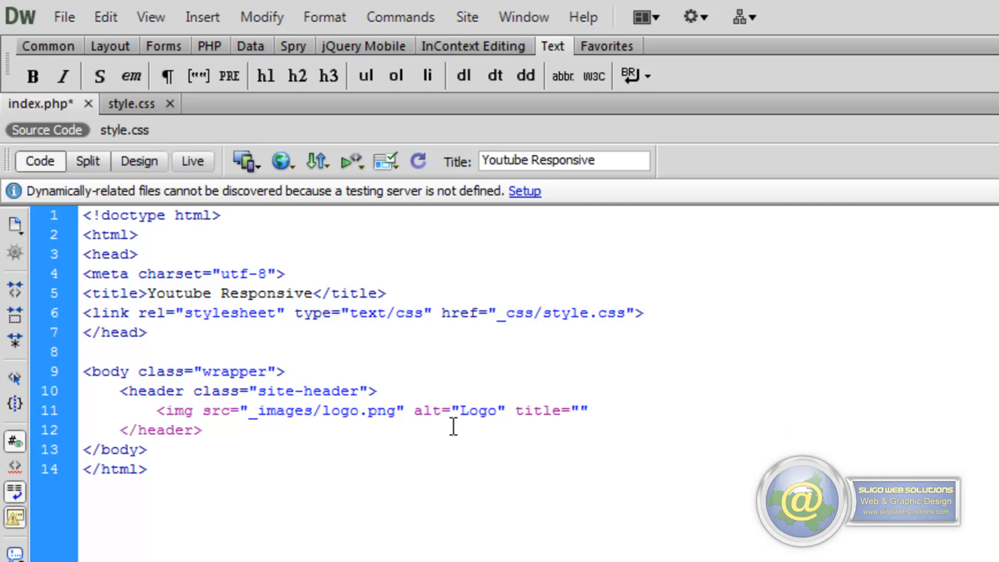
type("Logo")
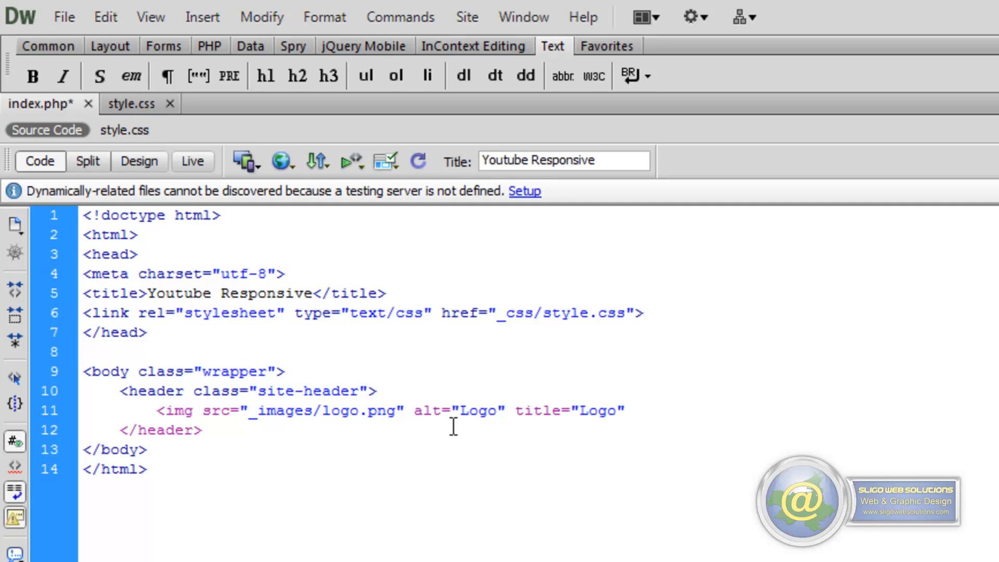
type("/>")
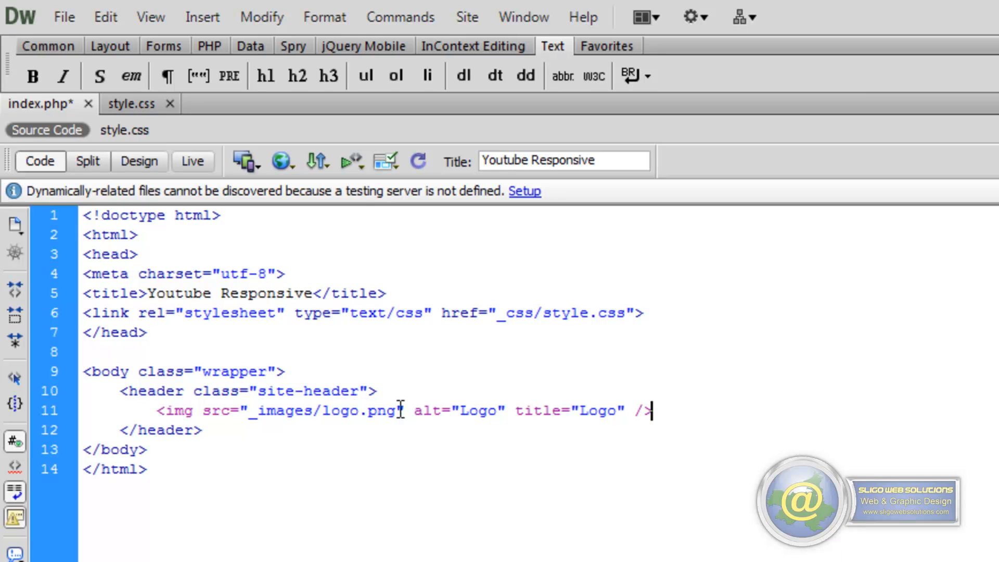
- Save all open files via File > Save All
left_click(64, 16)
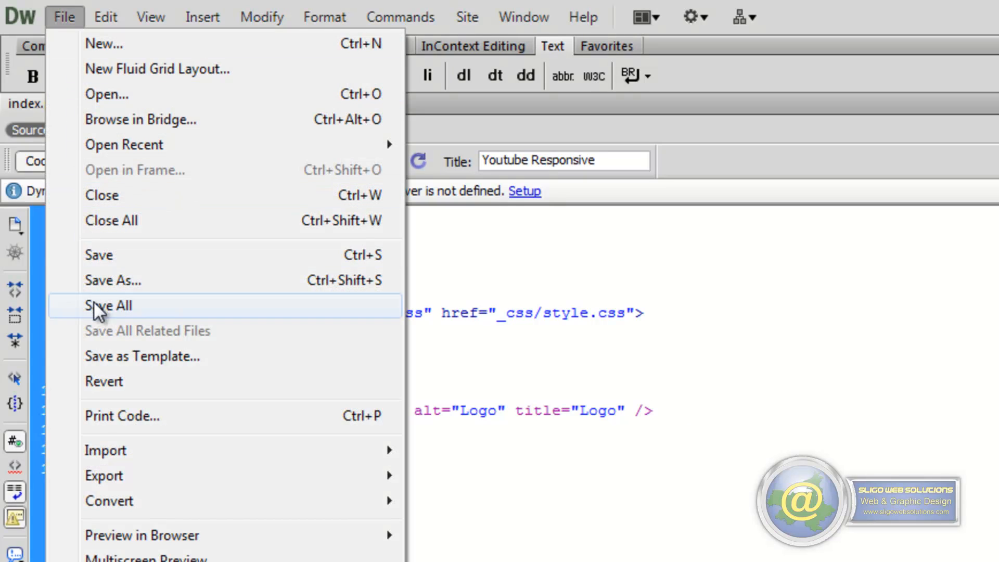
left_click(107, 305)
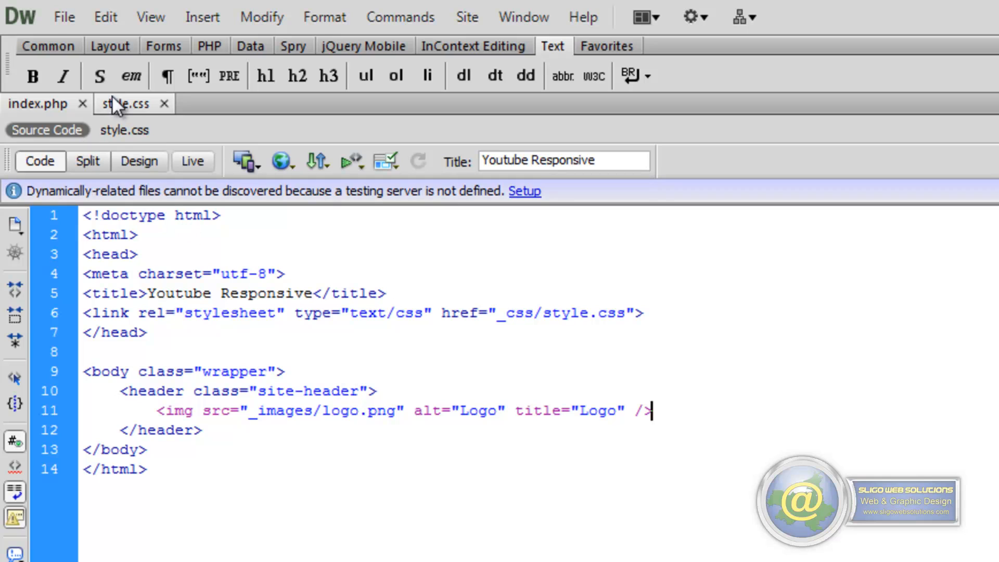
- In style.css, start an empty .site-header img { } rule below .wrapper
left_click(123, 103)
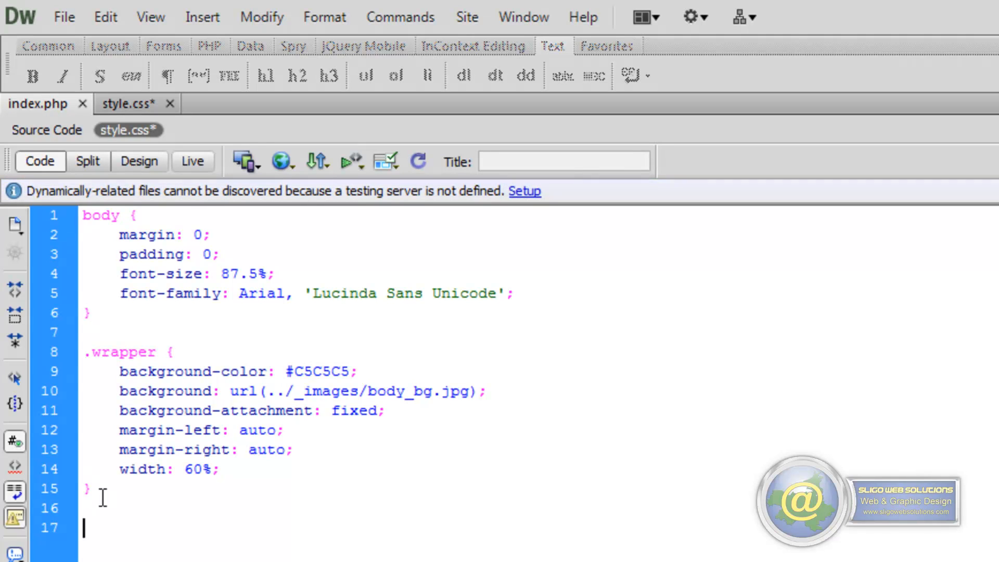
scroll("down", 3)
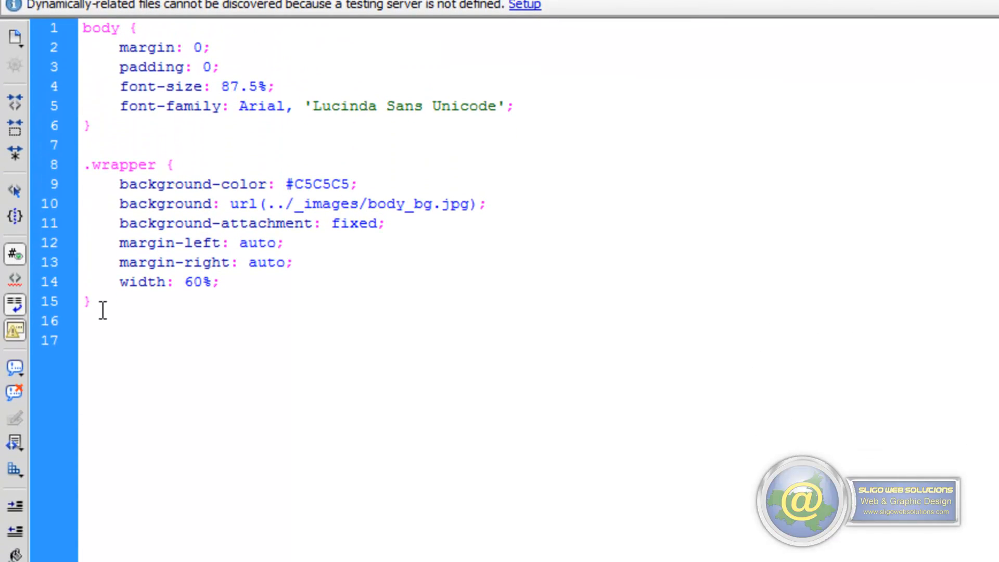
type(".site")
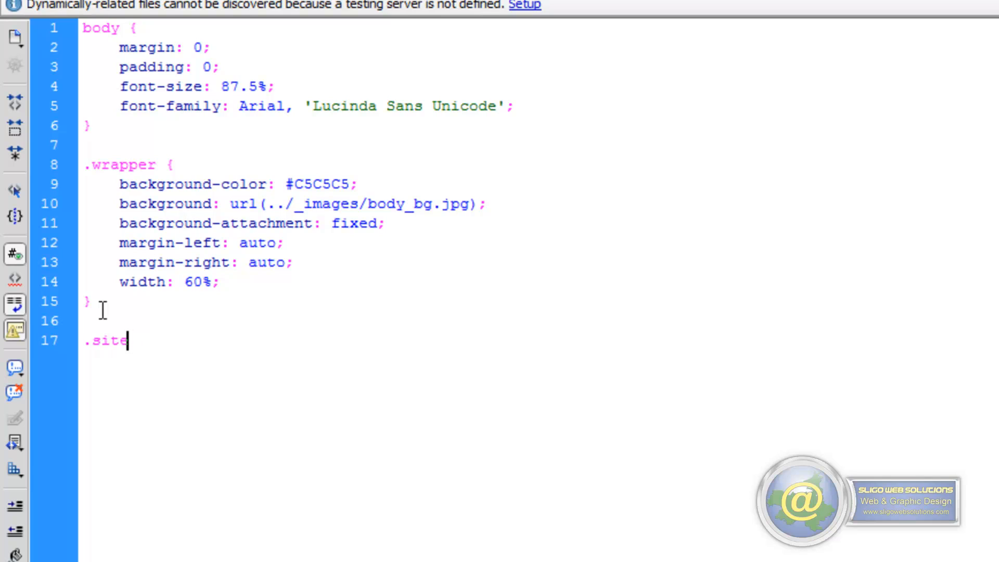
type("-hea")
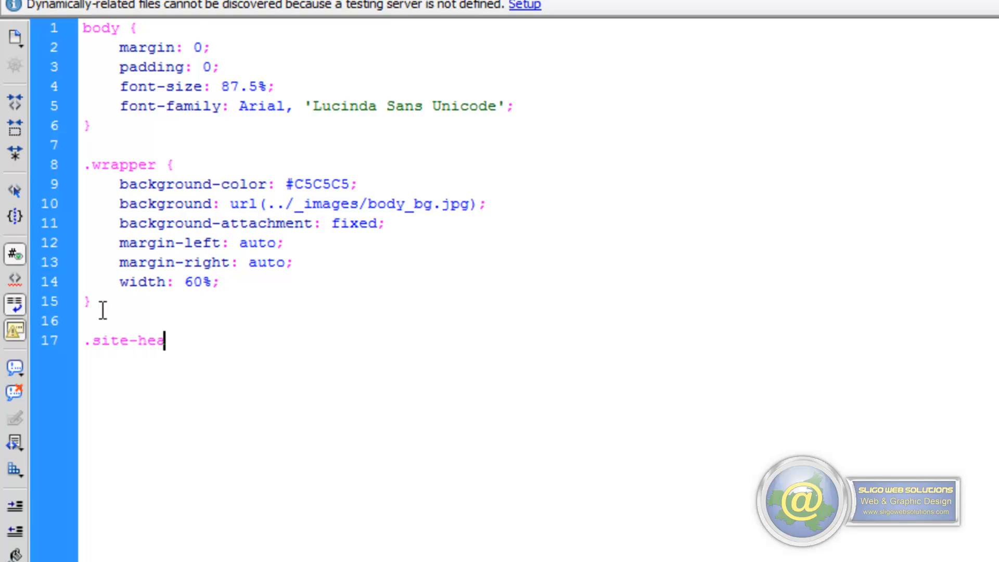
type("der")
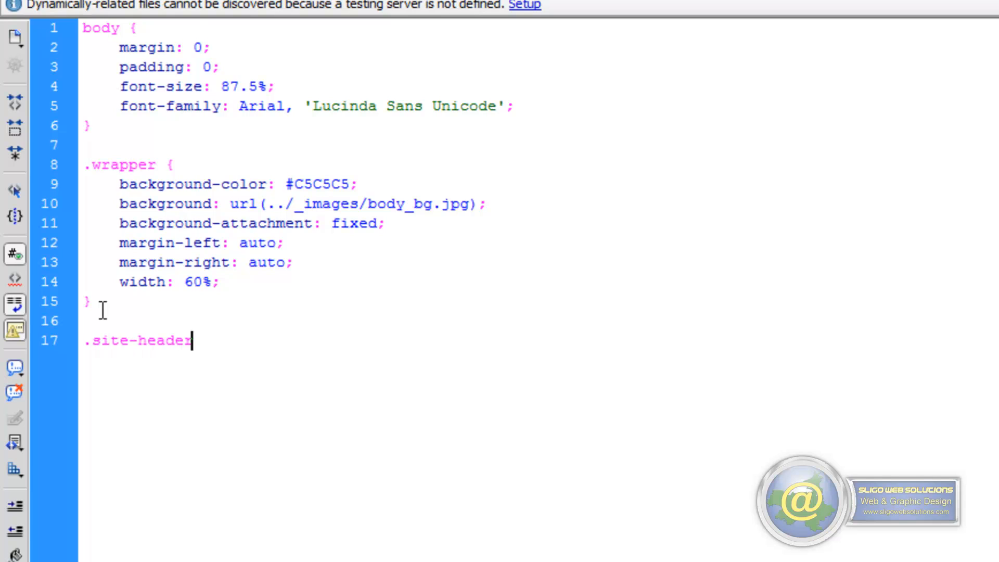
type("img {")
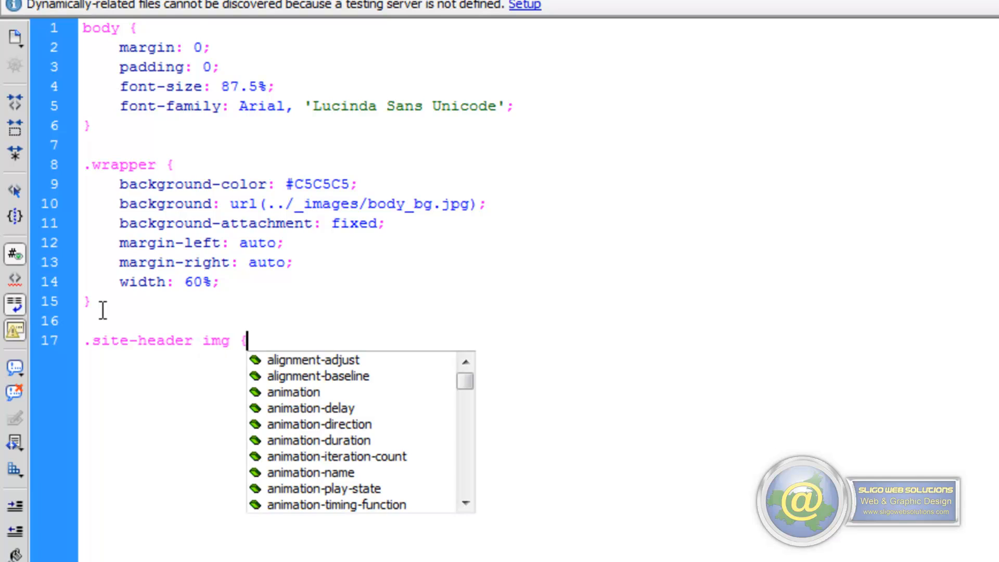
key("Enter")
type("}")
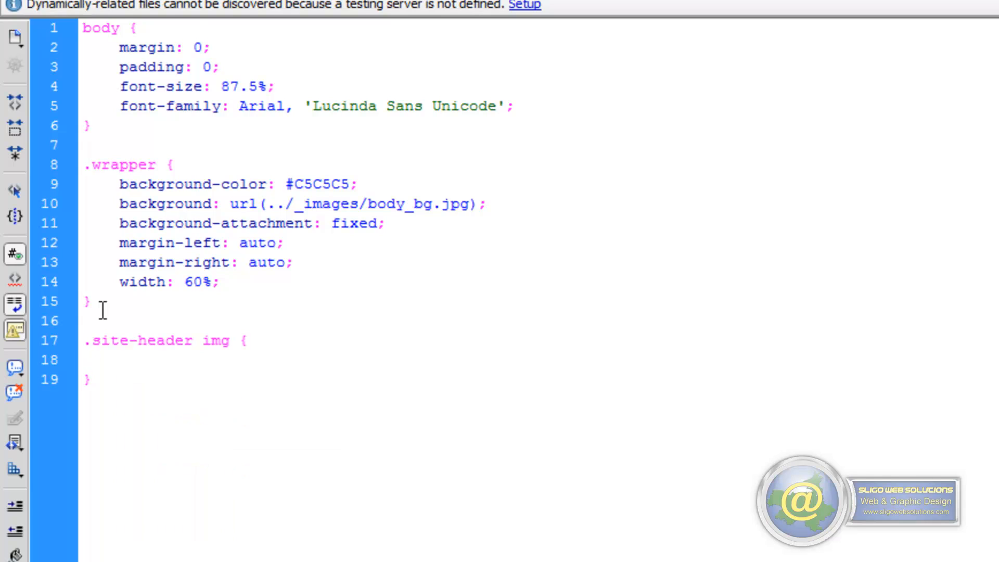
left_click(119, 360)
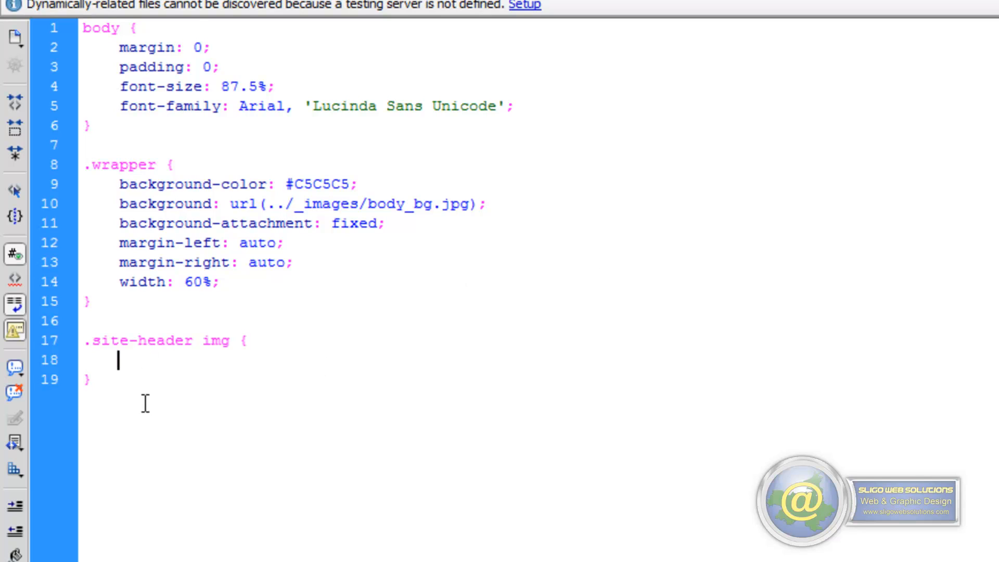
- Declare width: 30%; and height: auto; in the .site-header img rule
type("width")
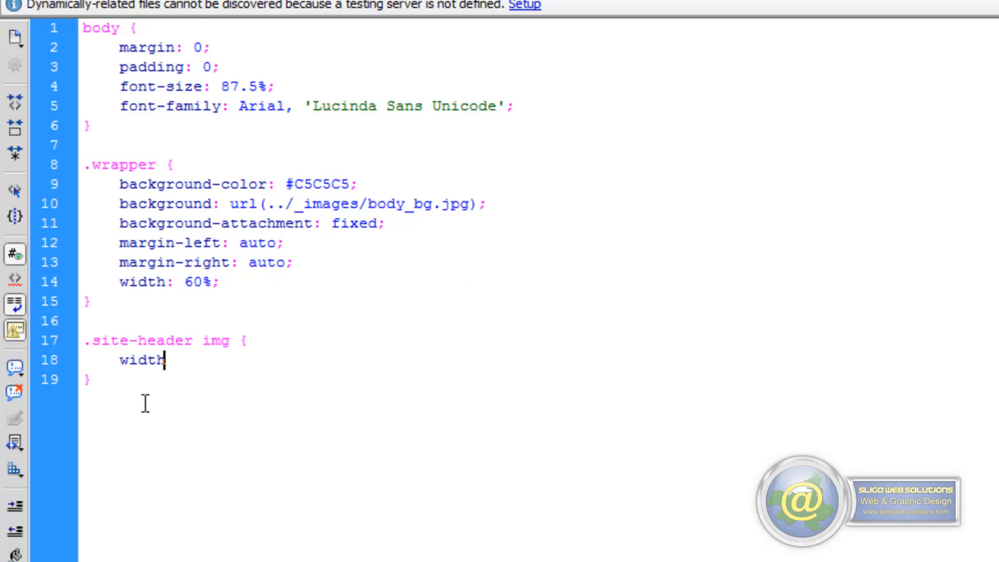
type(":")
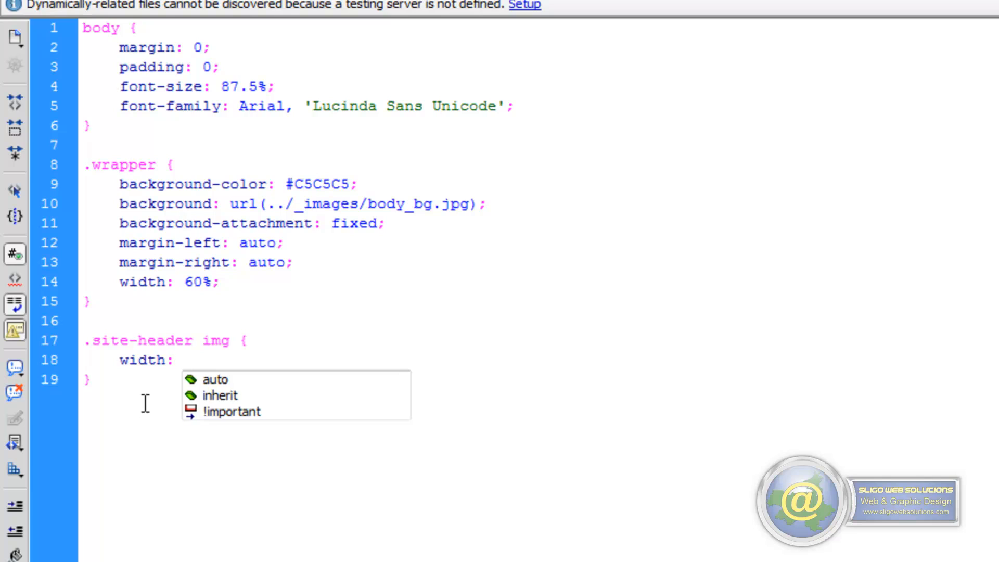
type("30%")
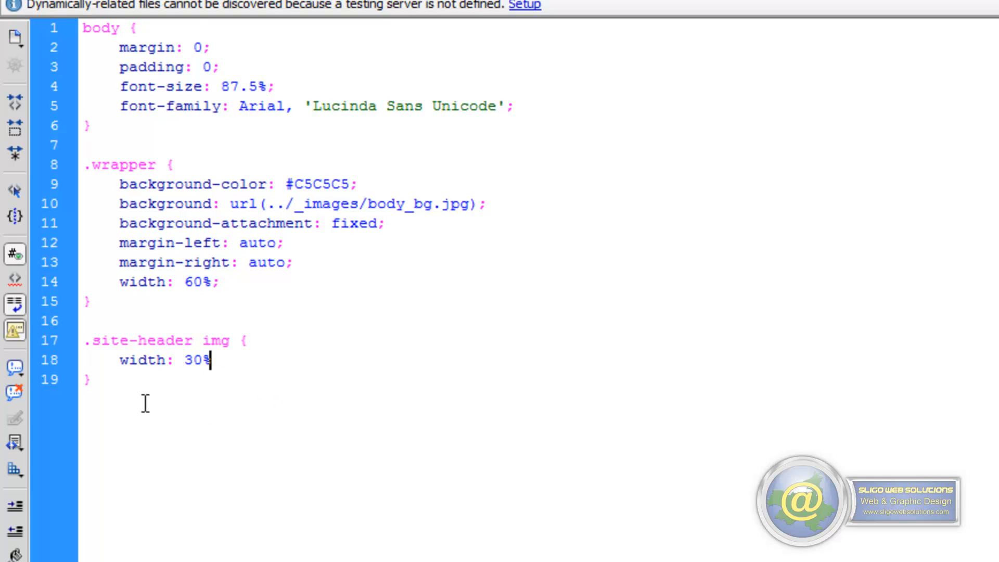
type(";")
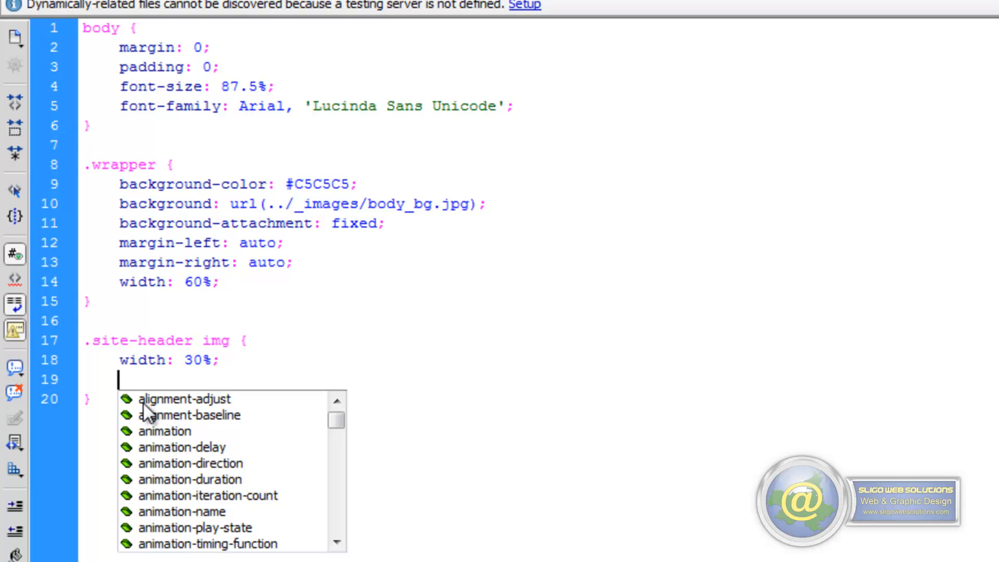
type("he")
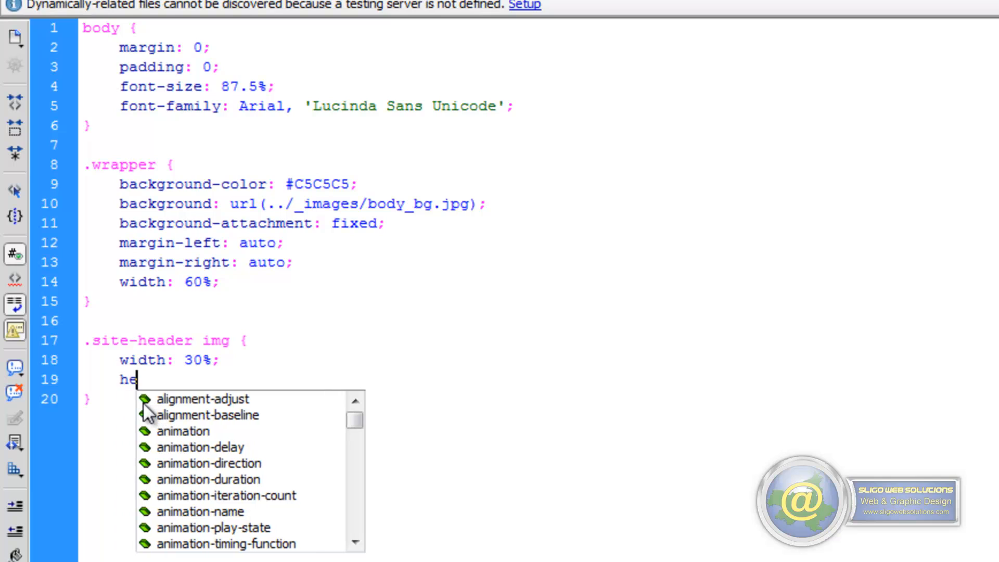
type("ight:")
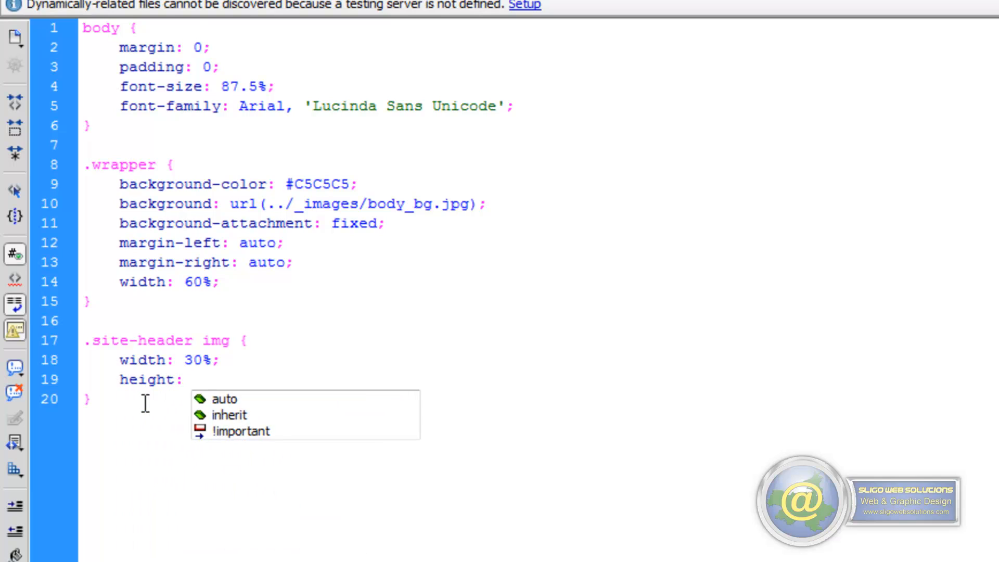
left_click(225, 399)
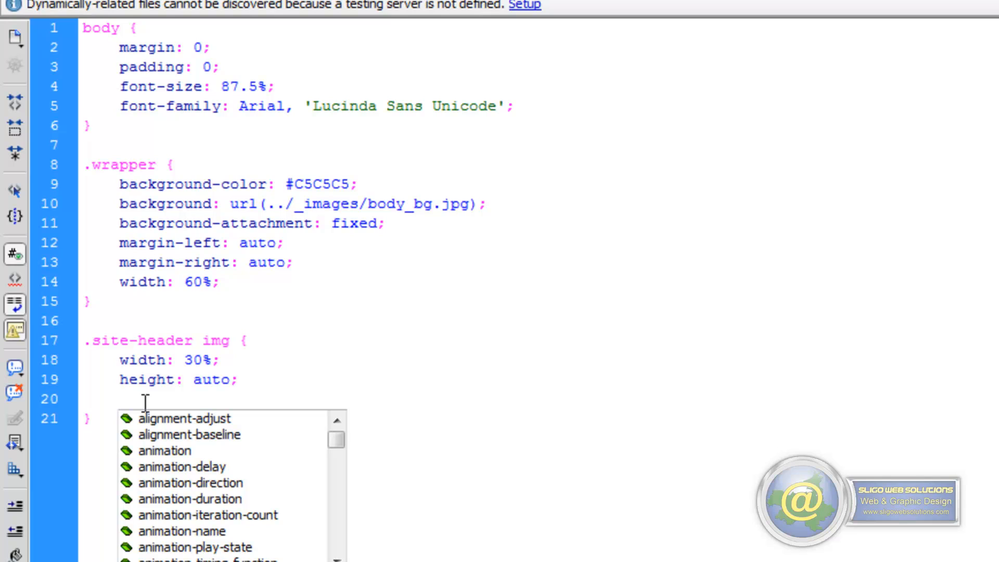
- Add margin: 2% 0; to the .site-header img rule
type("margin")
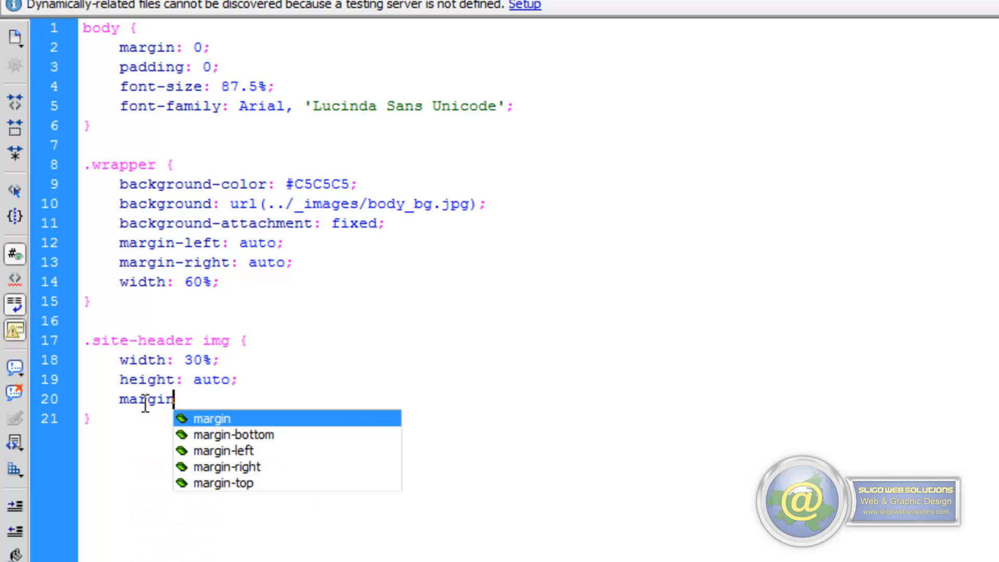
type(":")
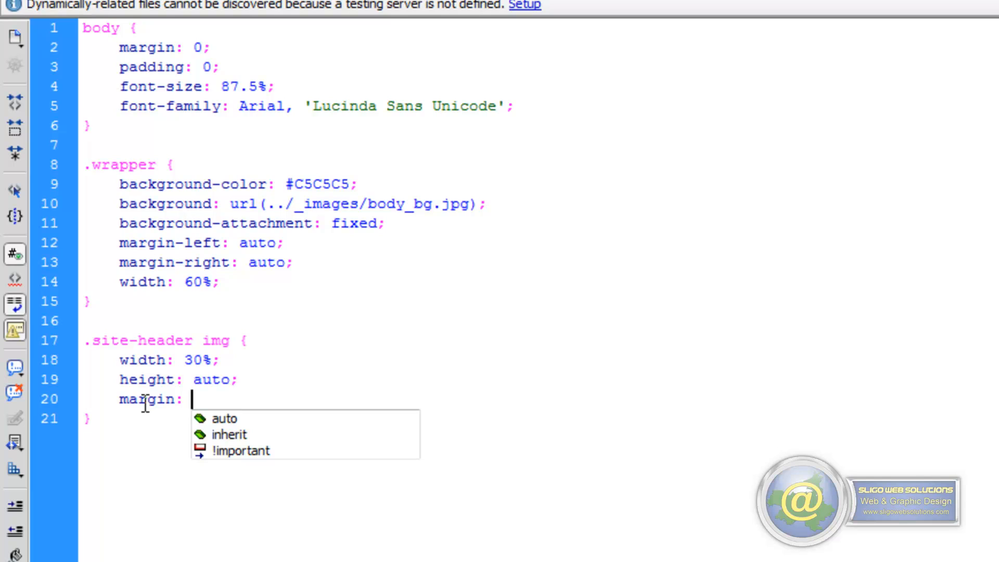
type("0")
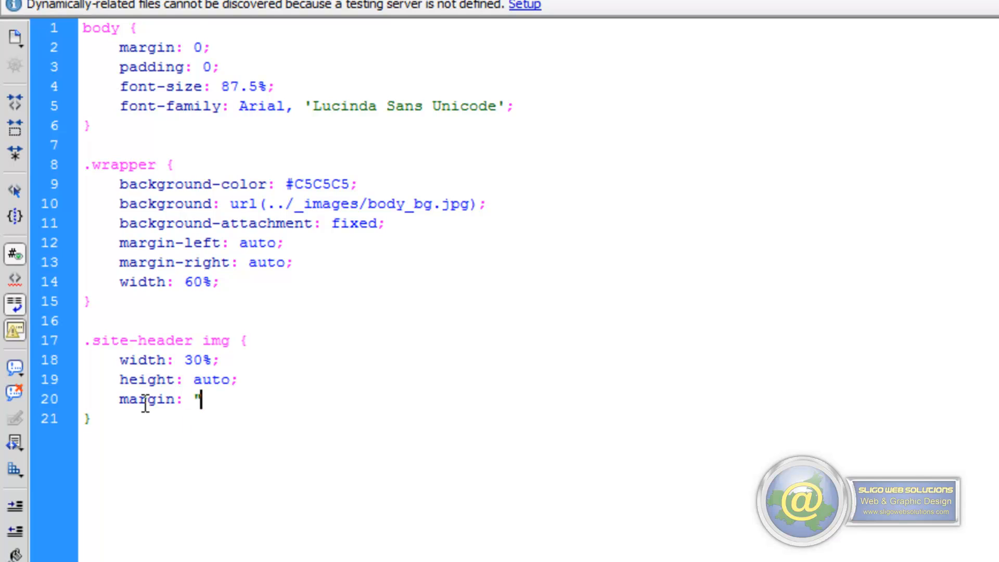
type("2")
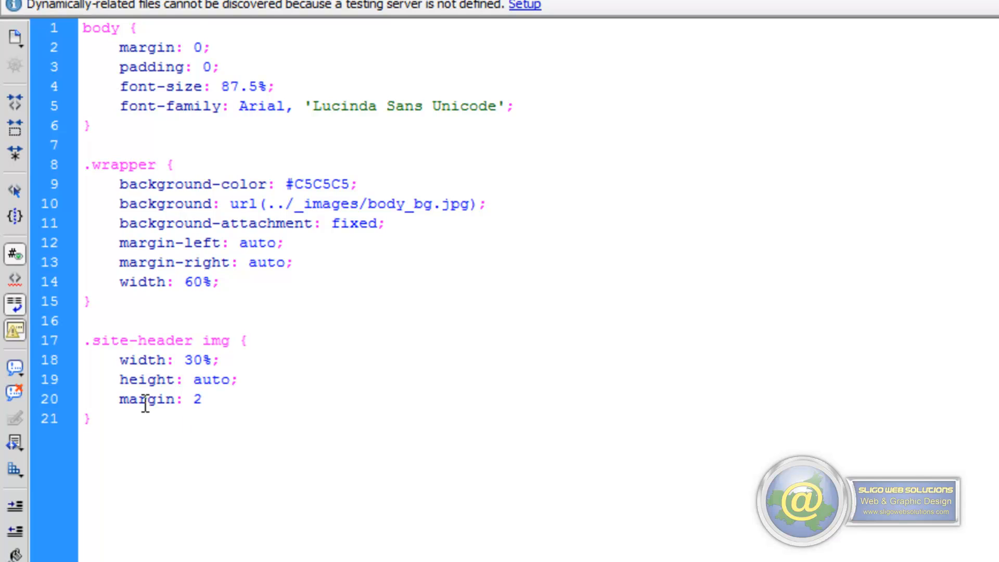
type("% 0")
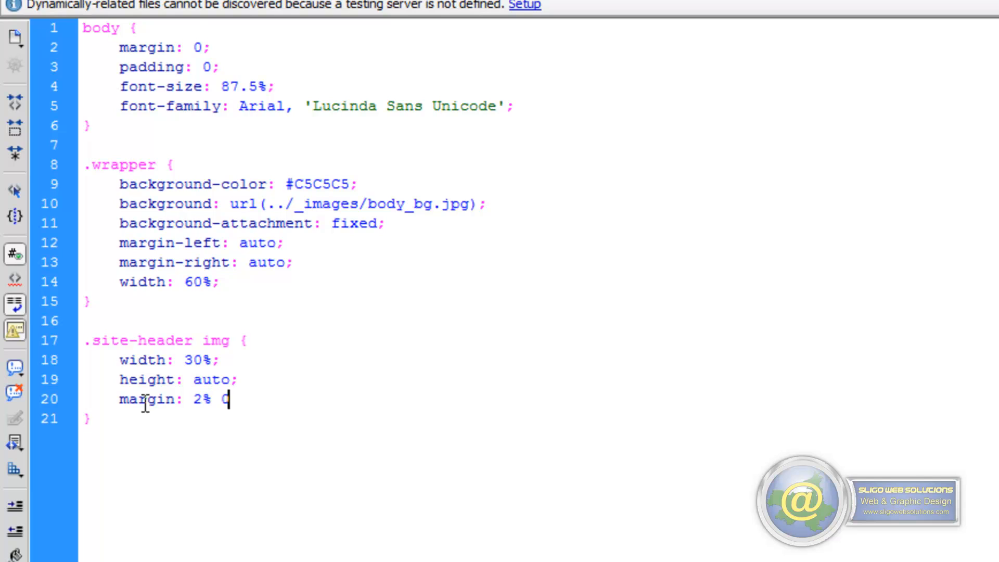
type(";")
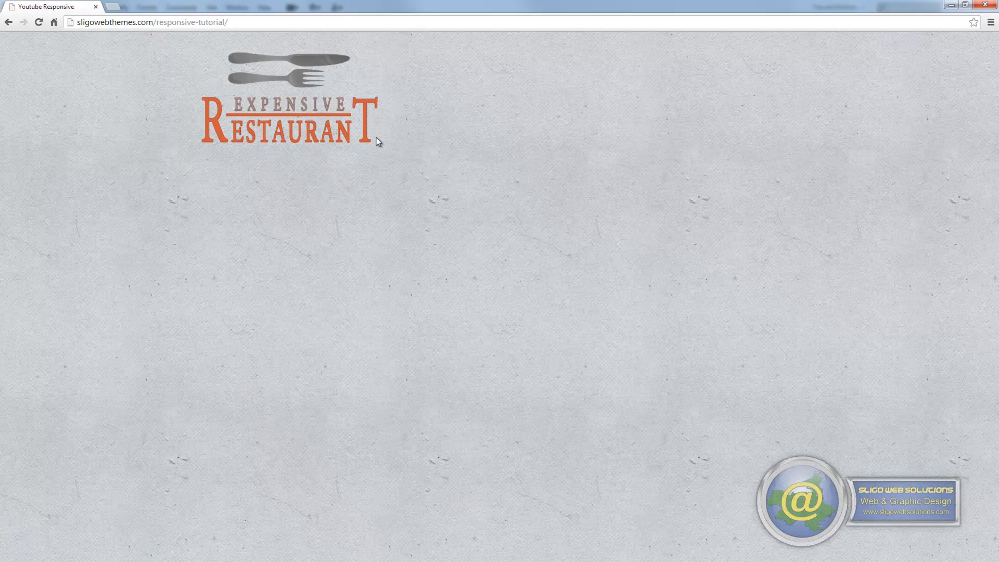
mouse_move(852, 48)
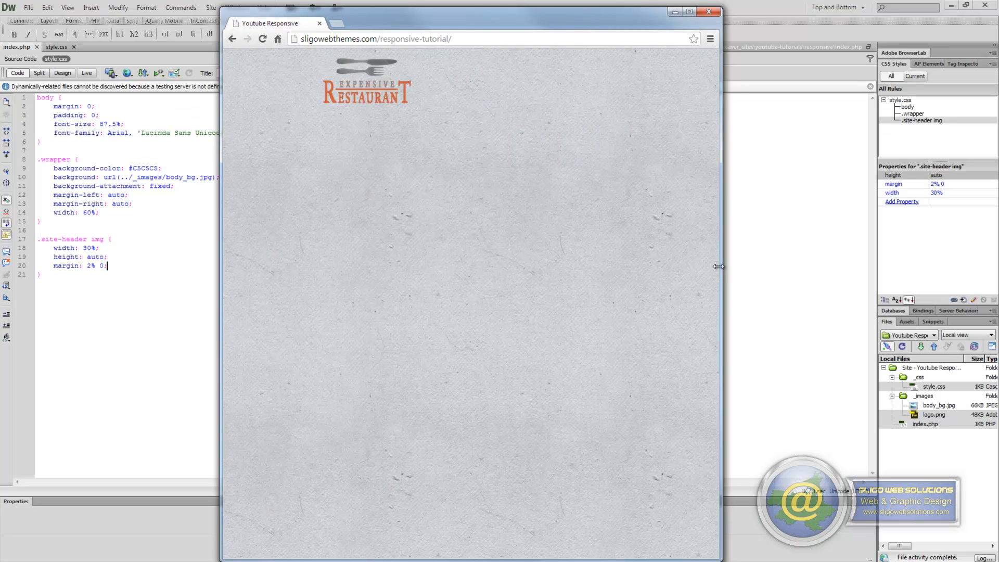
- Resize the Chrome window to confirm the logo scales with its width
left_click_drag(719, 266, 863, 279)
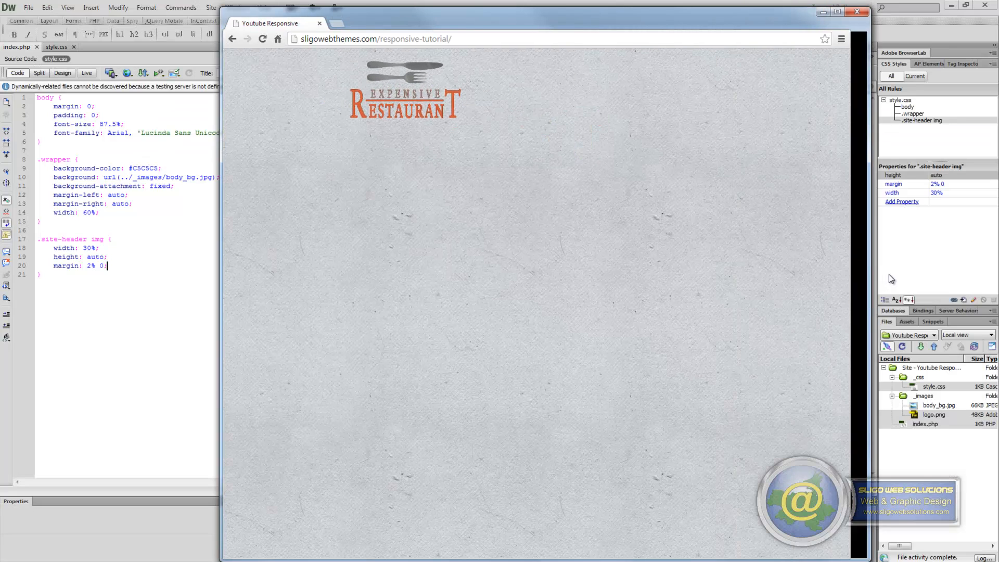